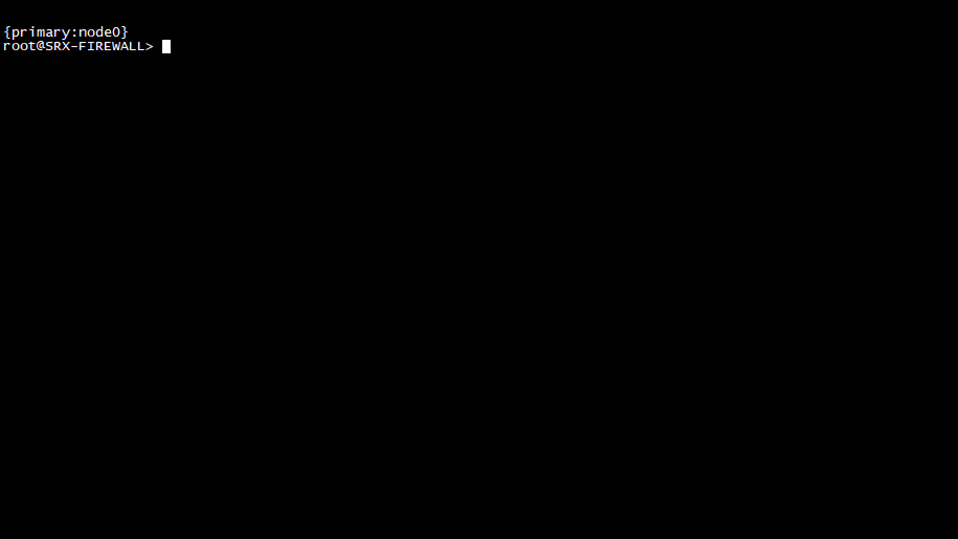
# Check flow sessions for destination 1.1.1.1, which reports zero sessions
pyautogui.write('show security flow session destination-prefix 1.1.1.1')
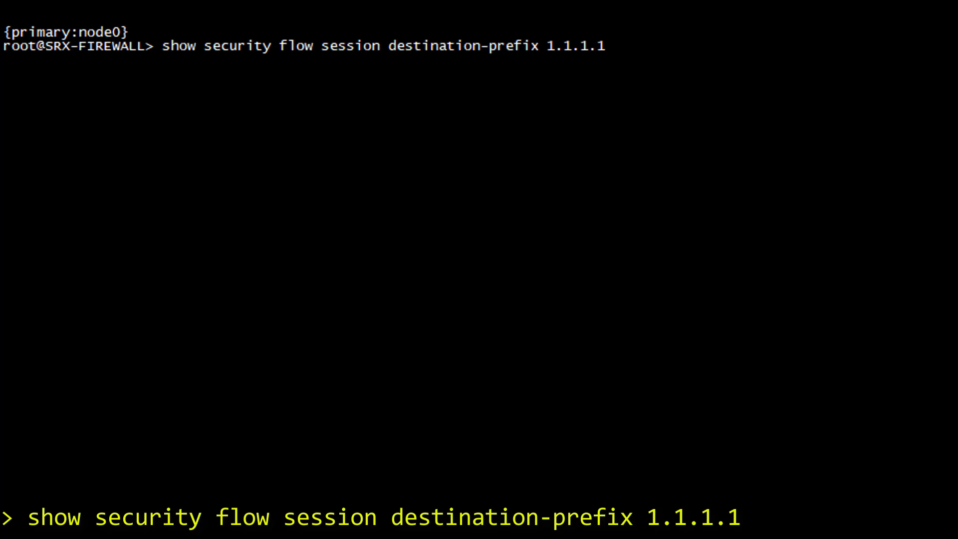
pyautogui.press('Return')
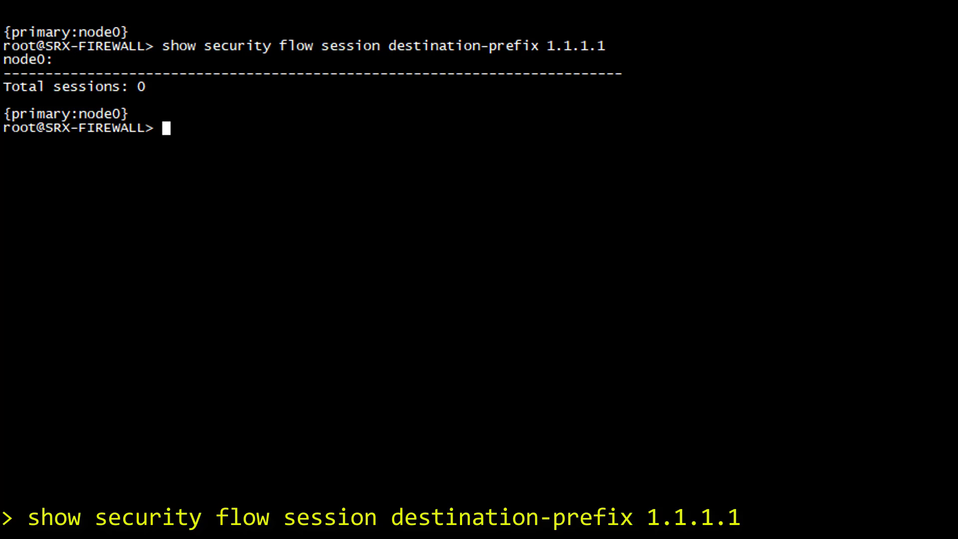
pyautogui.write('configure')
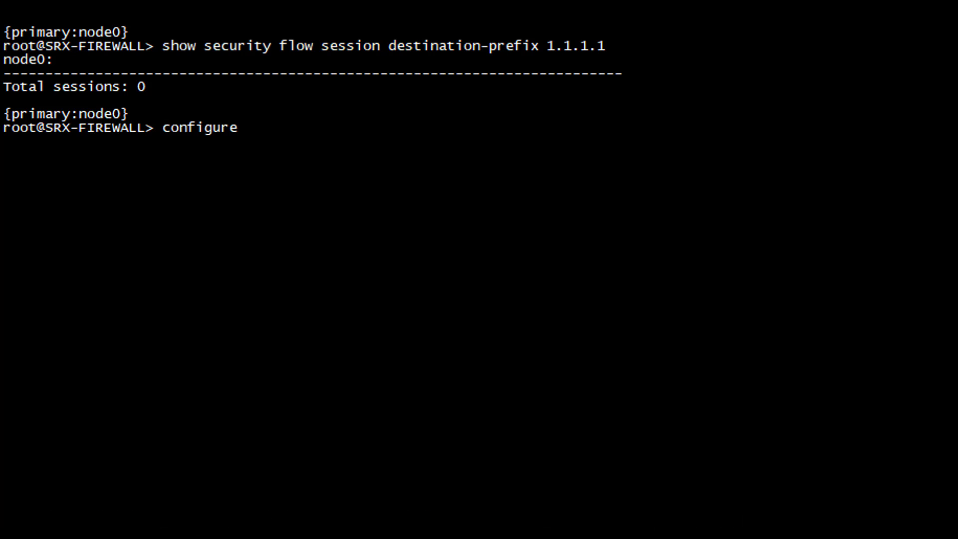
# Set flow traceoptions to log to debug-flow.txt, size 2m, with flag basic-datapath
pyautogui.press('Return')
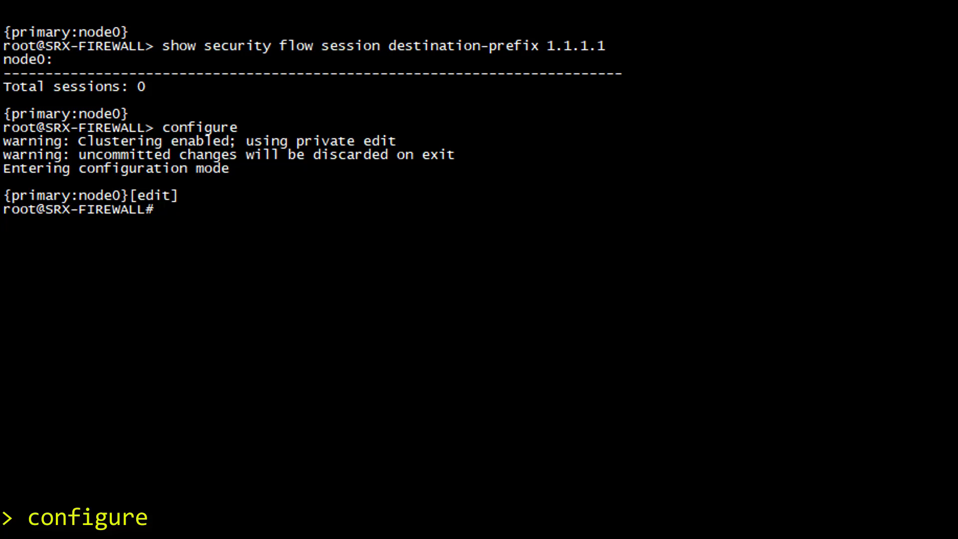
pyautogui.write('edit security flow traceoptions')
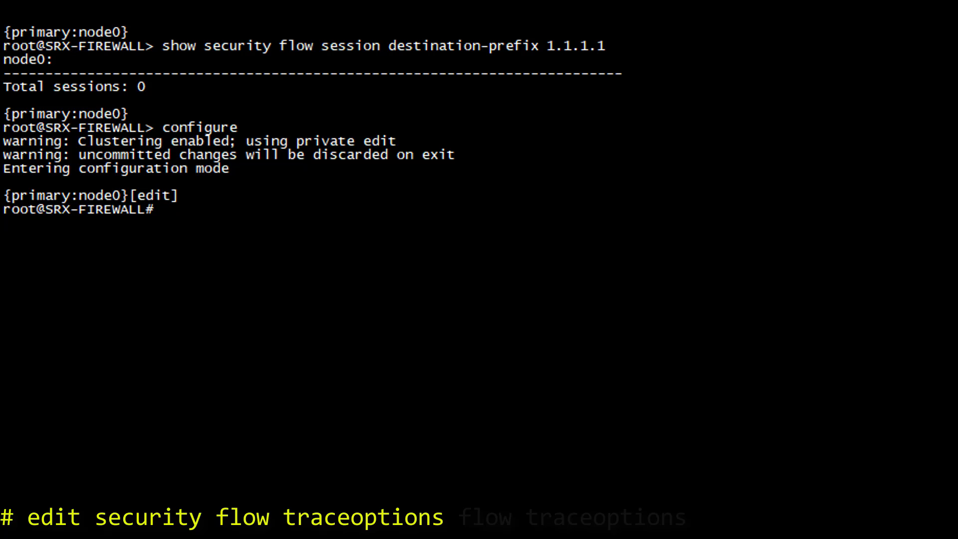
pyautogui.press('Return')
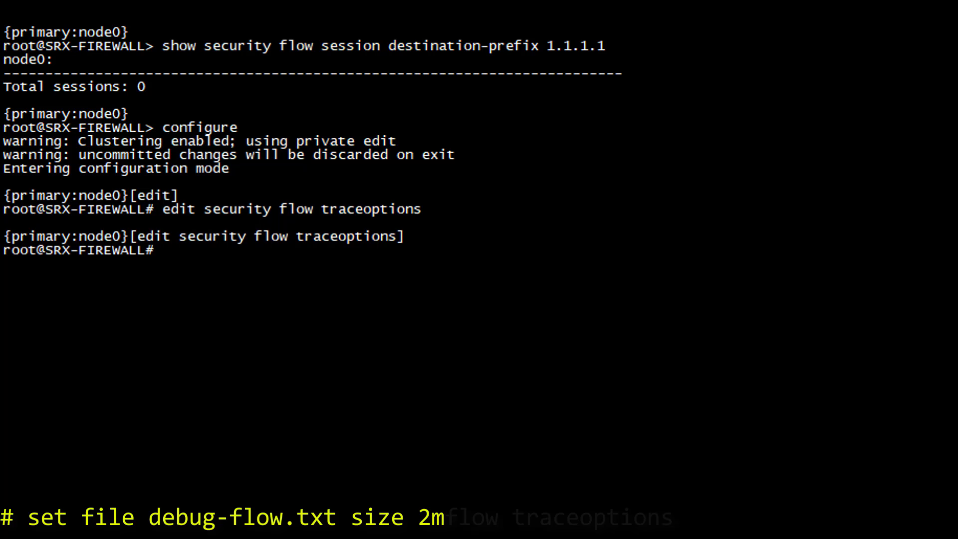
pyautogui.press('Return')
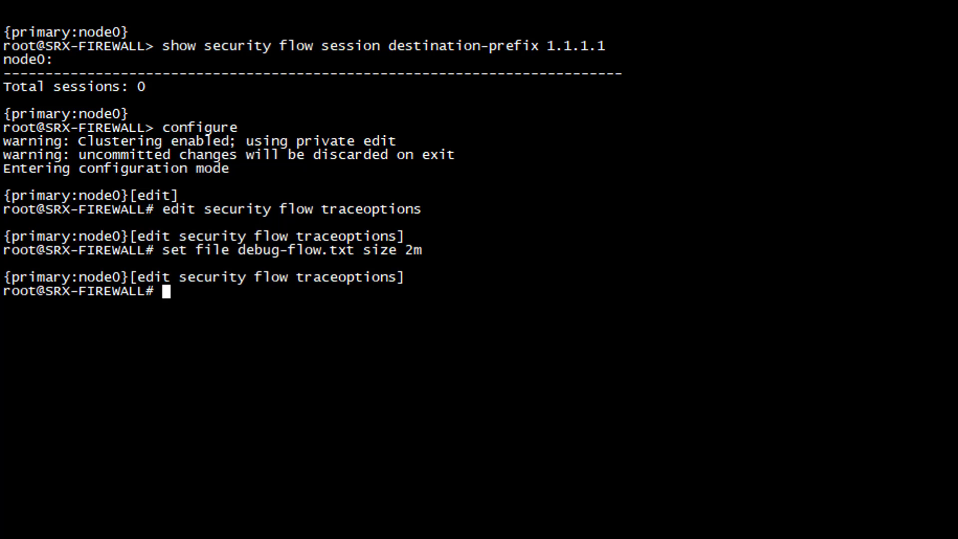
pyautogui.write('set flag basic-datapath')
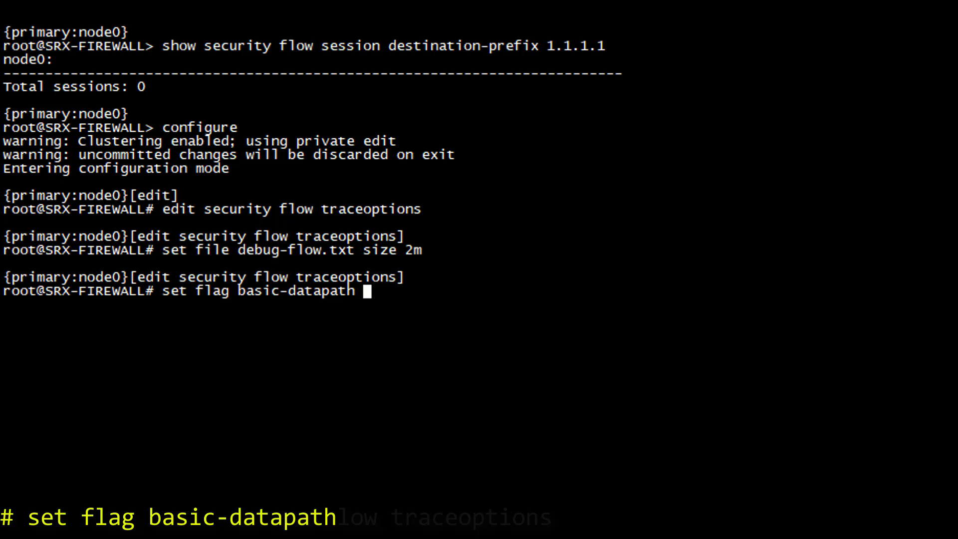
pyautogui.press('Return')
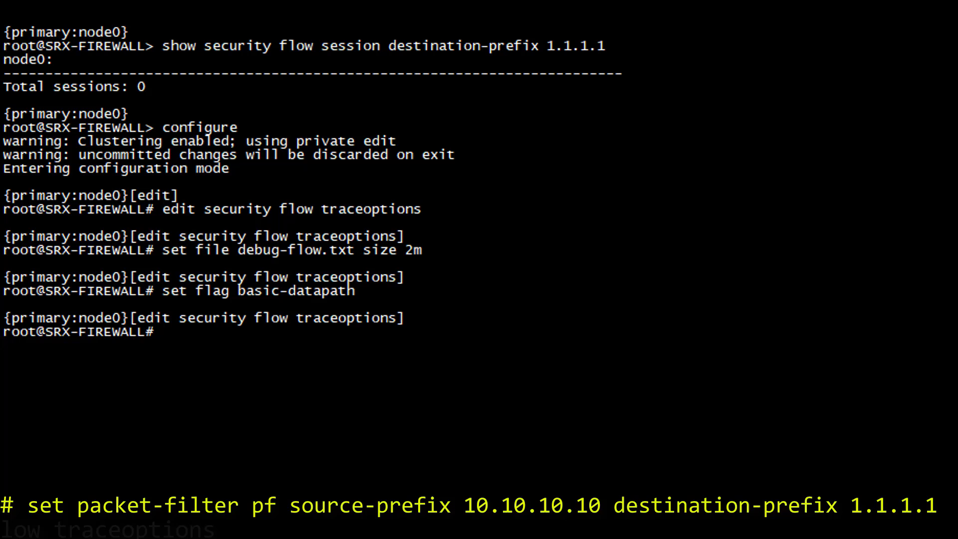
pyautogui.press('Return')
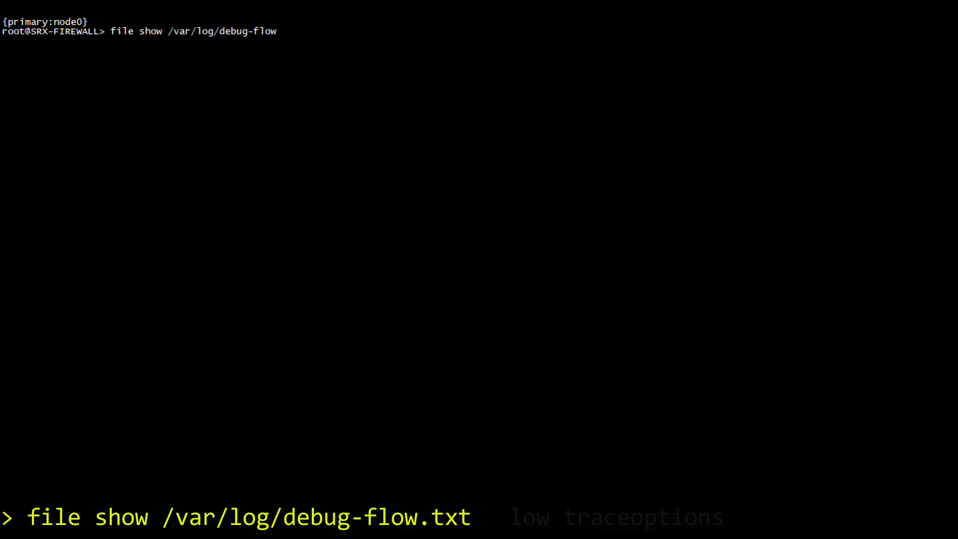
# Read debug-flow.txt showing the 1.1.1.1 packet dropped, then confirm no route to 1.1.1.1
pyautogui.press('Return')
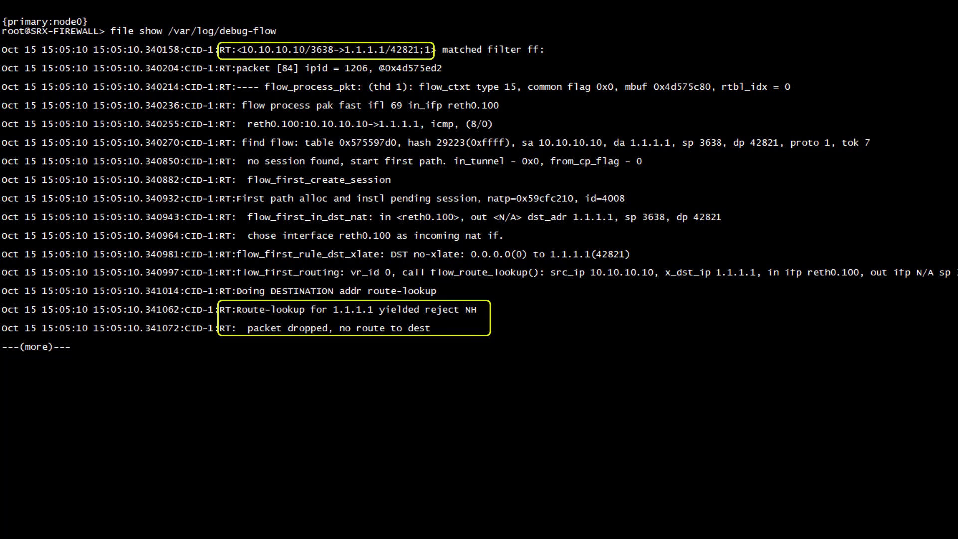
pyautogui.press('q')
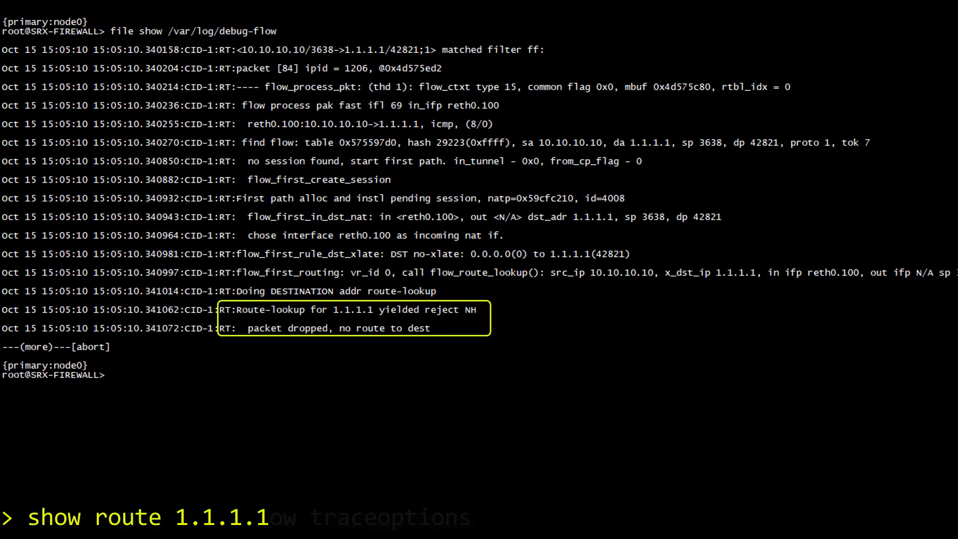
pyautogui.press('Return')
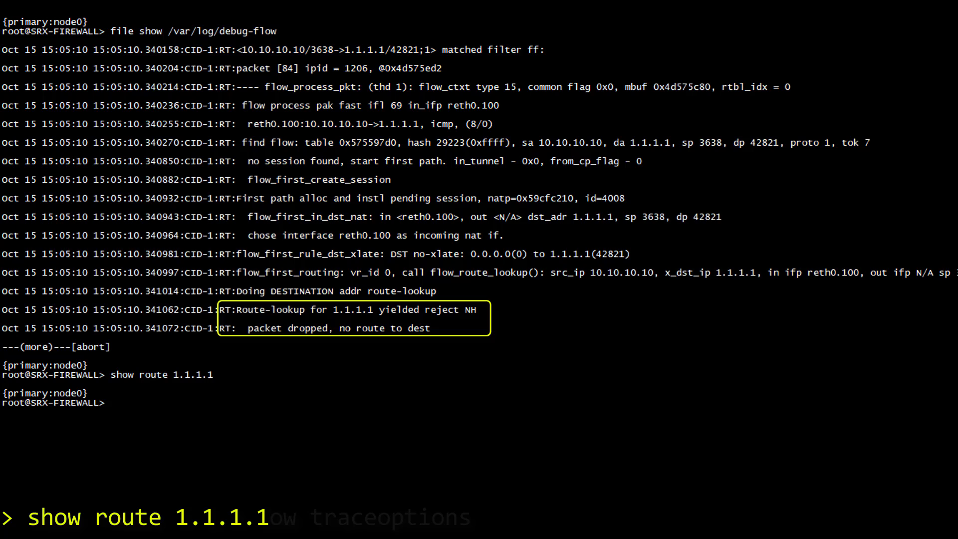